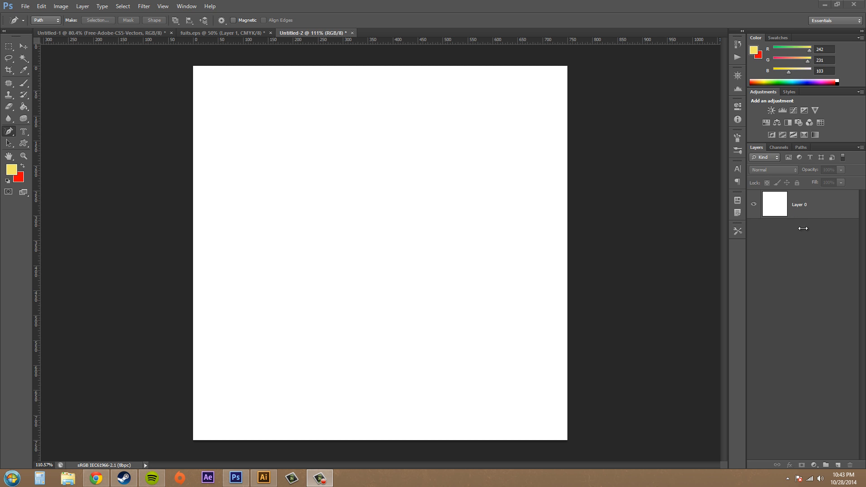
mouse_move(270, 123)
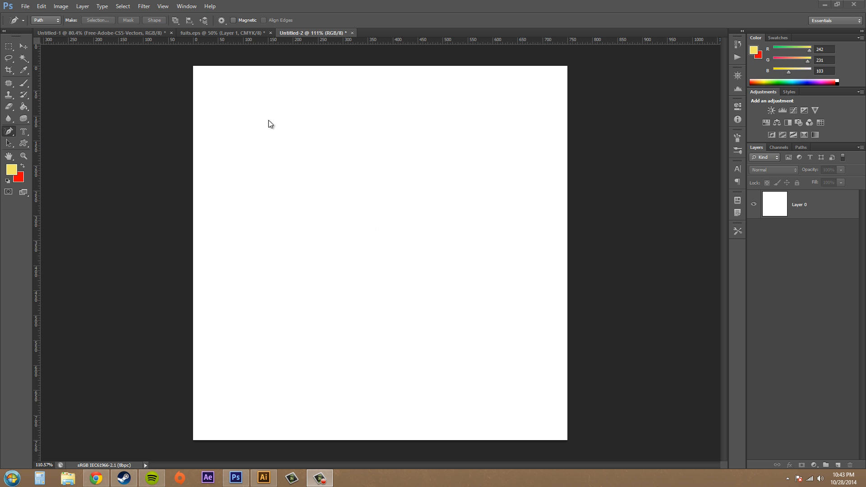
mouse_move(537, 131)
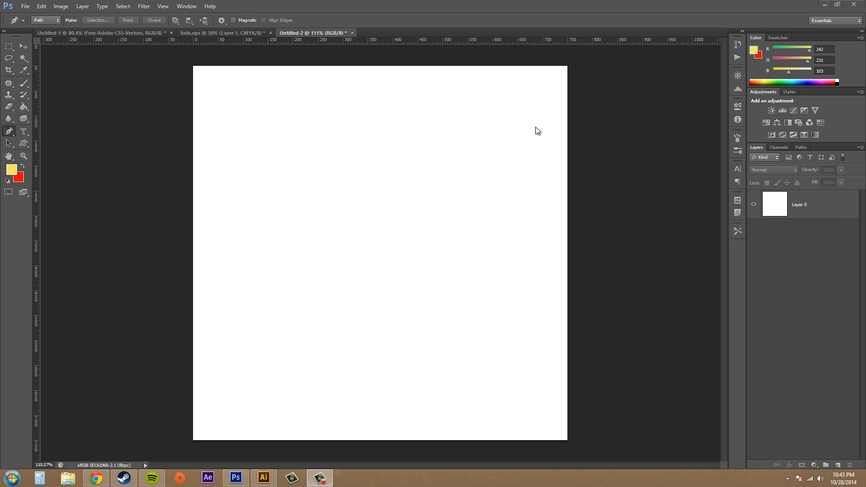
mouse_move(336, 213)
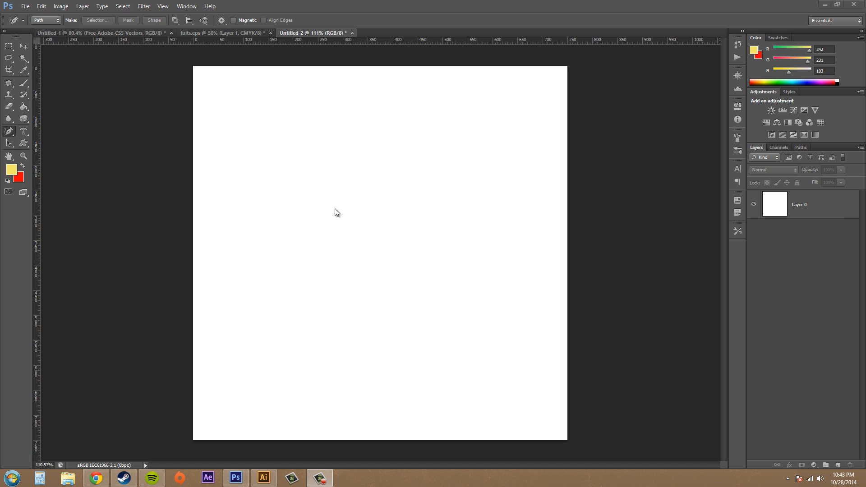
mouse_move(389, 326)
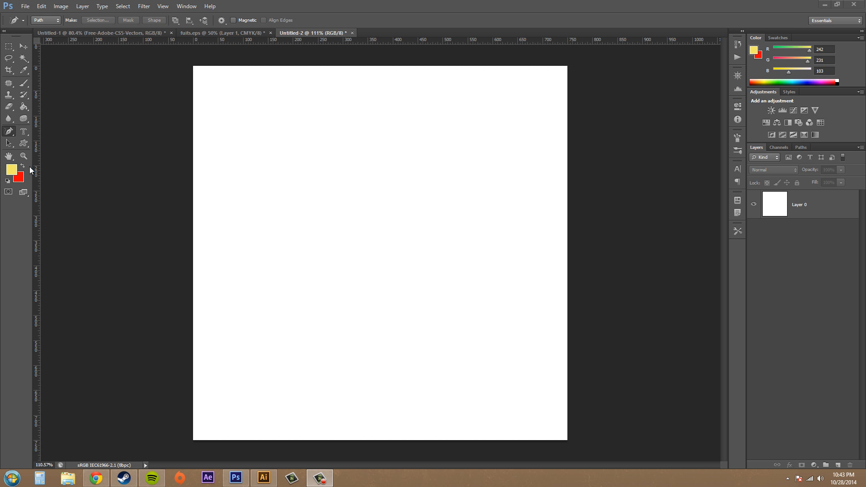
mouse_move(14, 132)
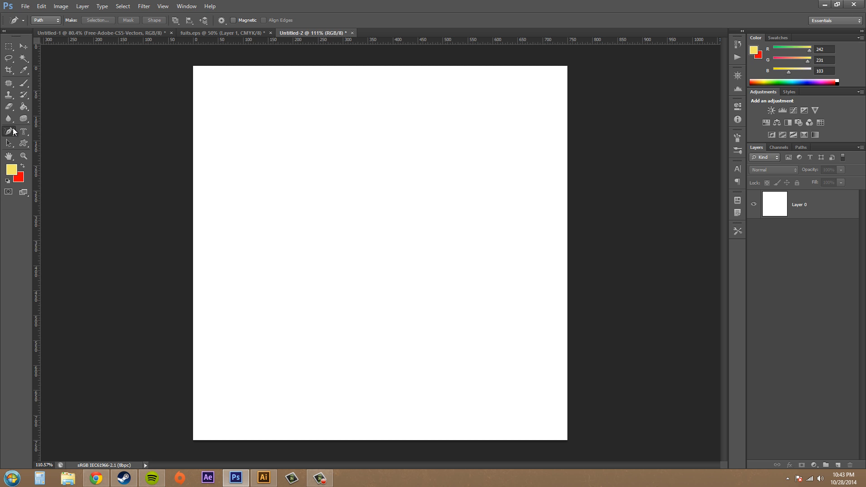
Step: Bring up the Pen tool flyout to reach the Freeform Pen Tool
click(9, 132)
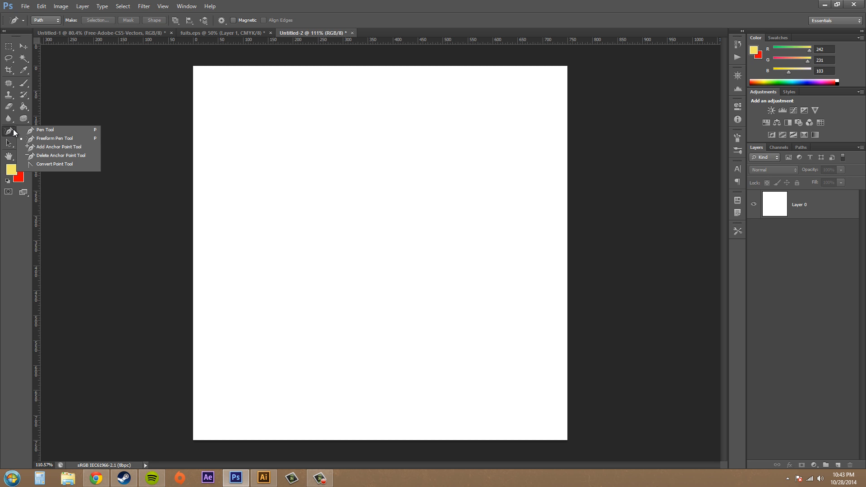
mouse_move(55, 138)
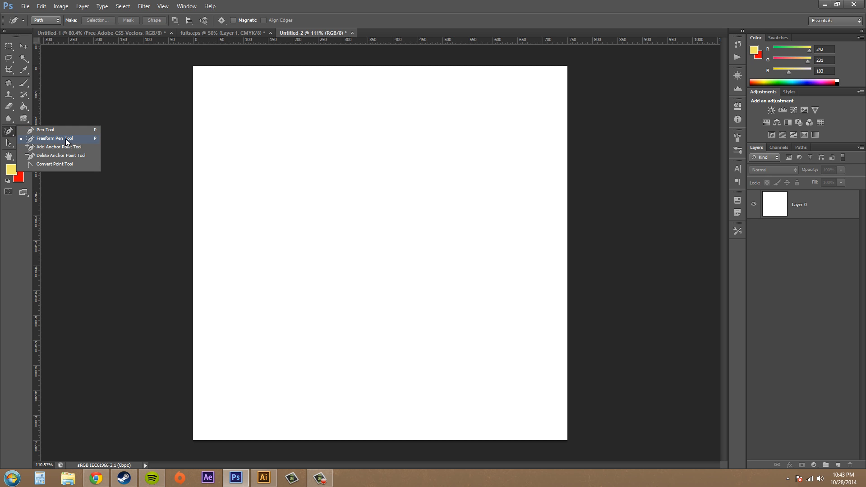
mouse_move(83, 143)
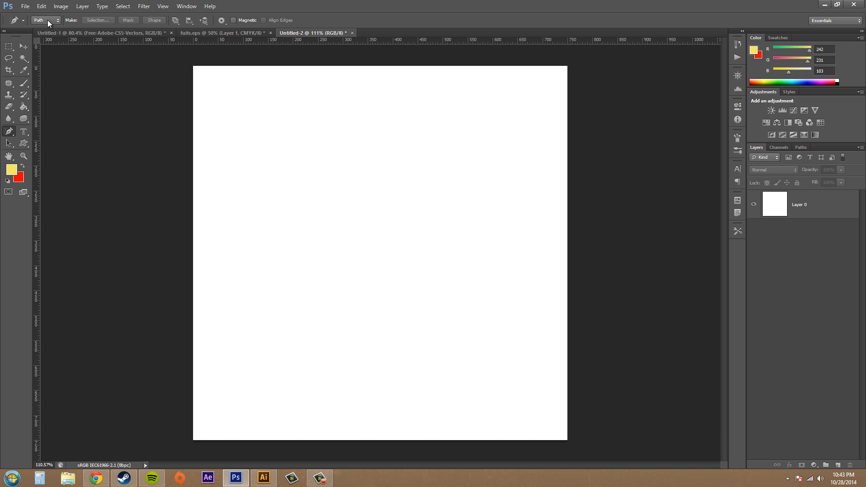
mouse_move(102, 55)
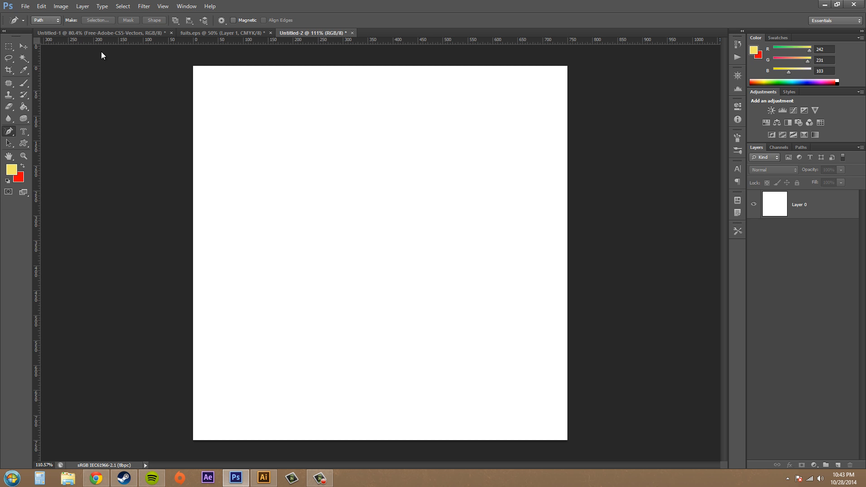
mouse_move(303, 134)
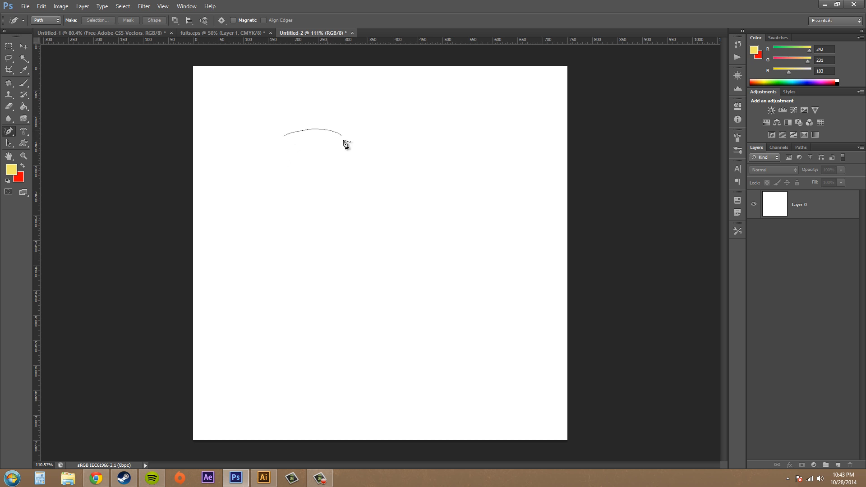
Step: Draw a closed irregular freehand blob outline on the upper canvas with the Freeform Pen
drag(346, 143, 409, 265)
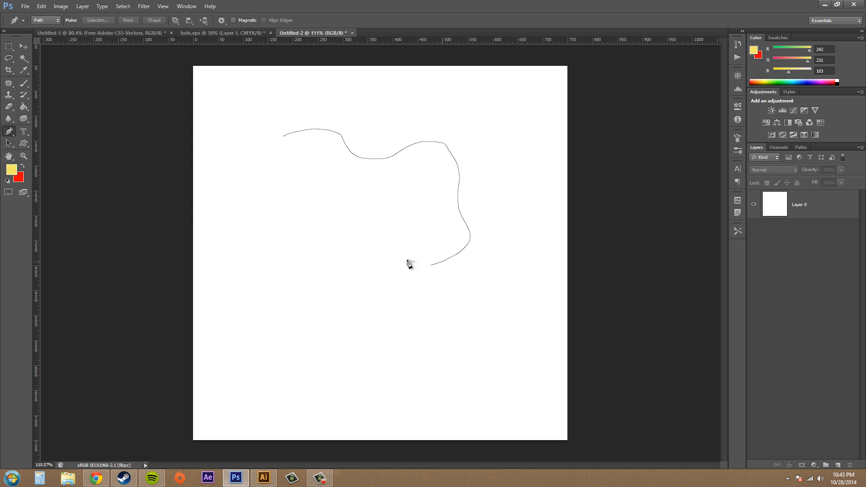
click(281, 140)
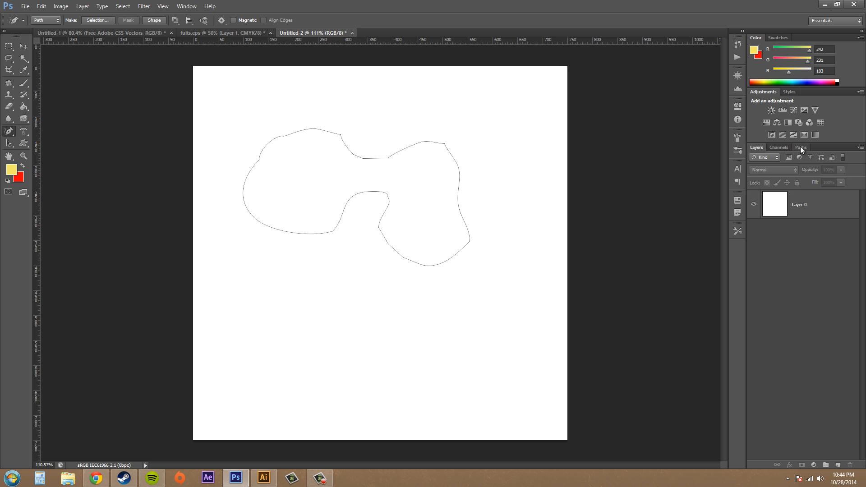
Step: Show the Paths panel listing the drawn outline as the Work Path
click(800, 147)
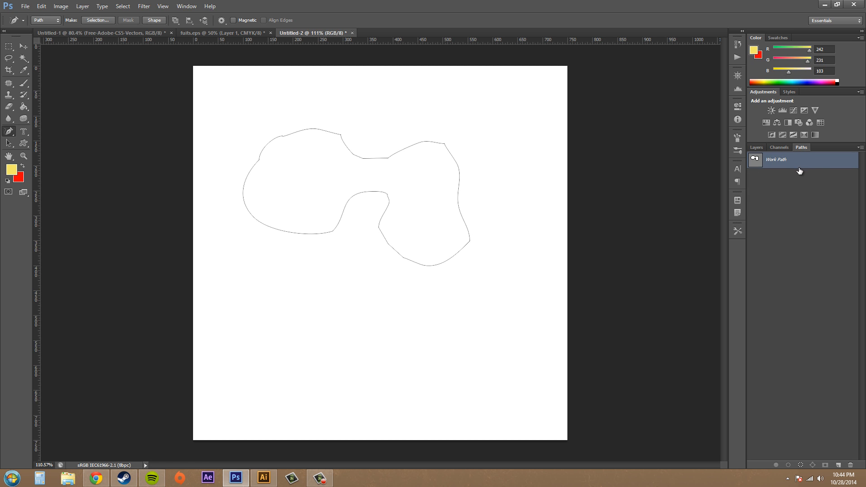
mouse_move(827, 188)
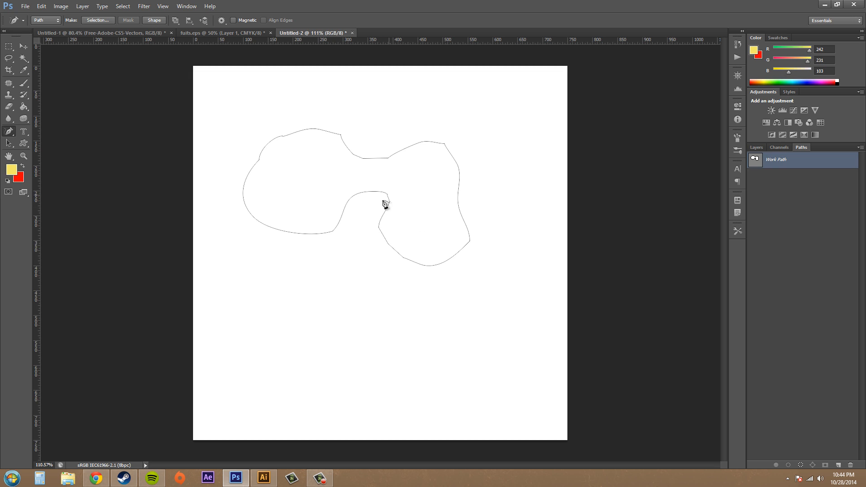
mouse_move(388, 166)
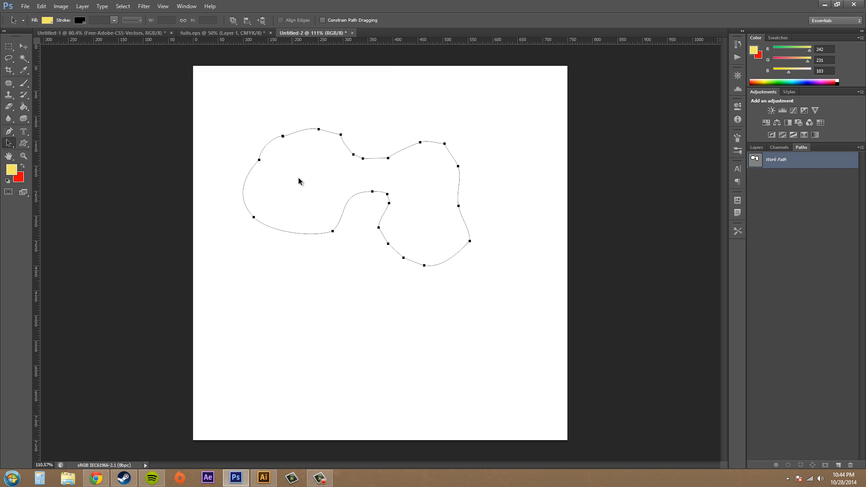
mouse_move(417, 268)
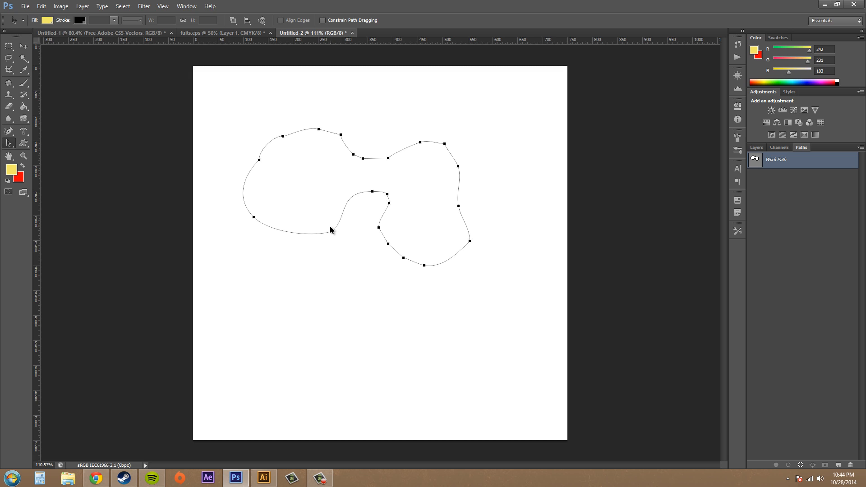
mouse_move(362, 95)
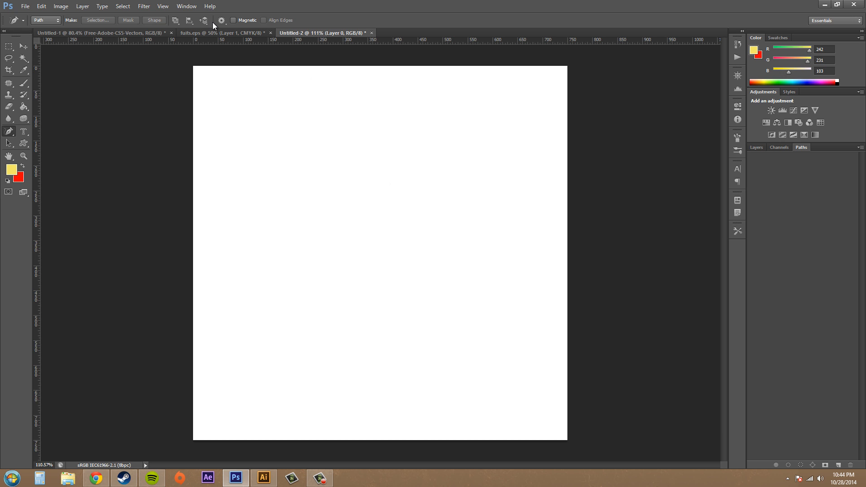
Step: Bring up the Freeform Pen's gear options to adjust Curve Fit
click(221, 20)
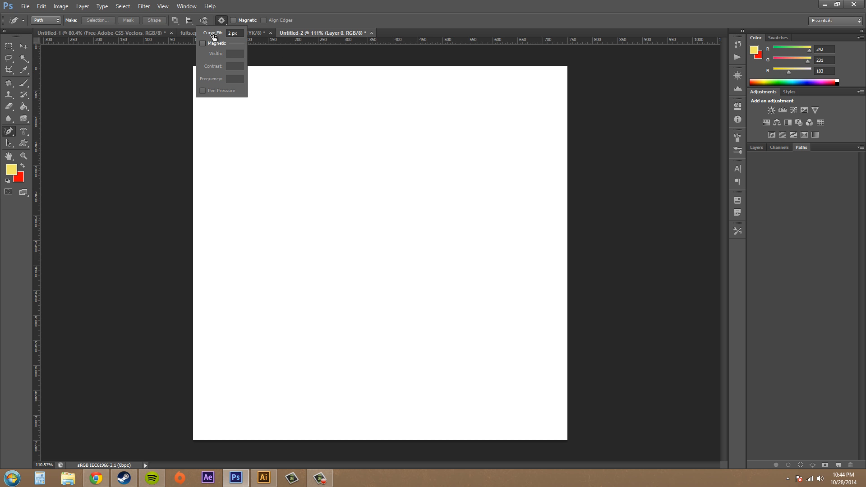
mouse_move(211, 34)
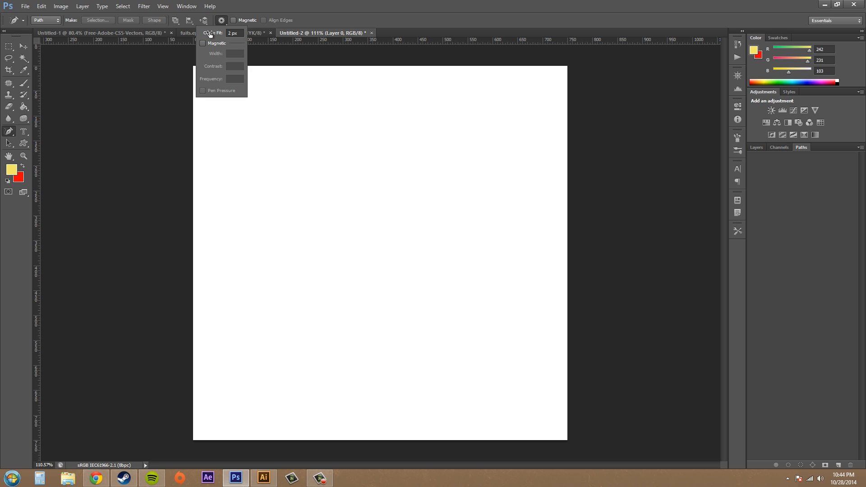
mouse_move(212, 32)
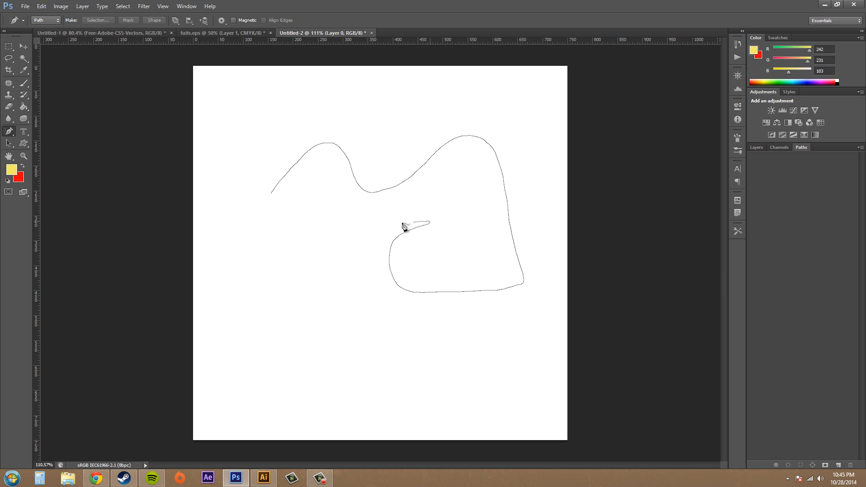
Step: Draw a new smoother closed freehand outline with an inward hook and close it at its start
drag(403, 224, 271, 198)
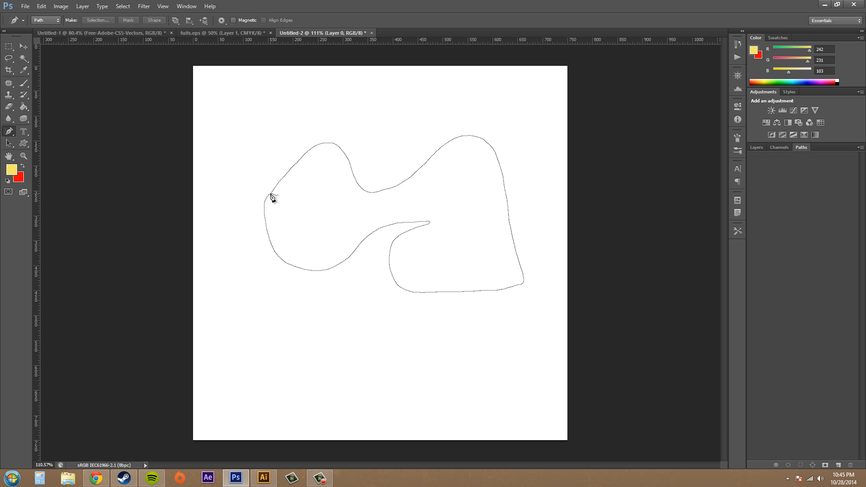
click(270, 198)
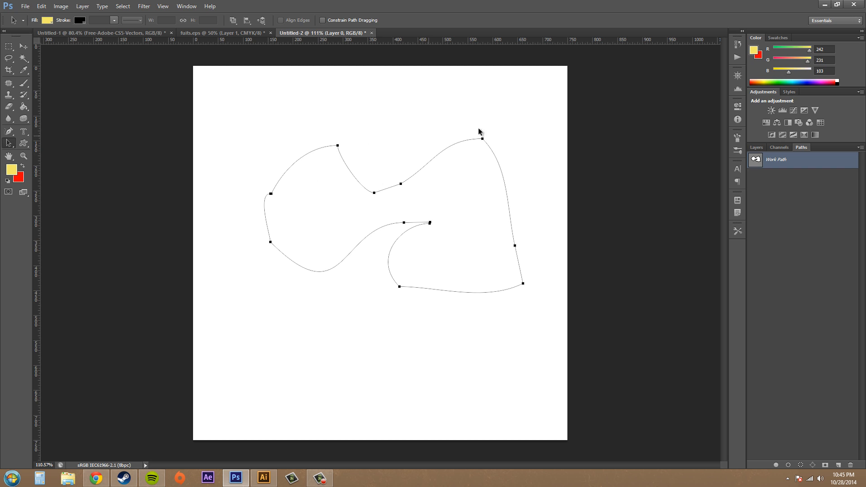
mouse_move(488, 126)
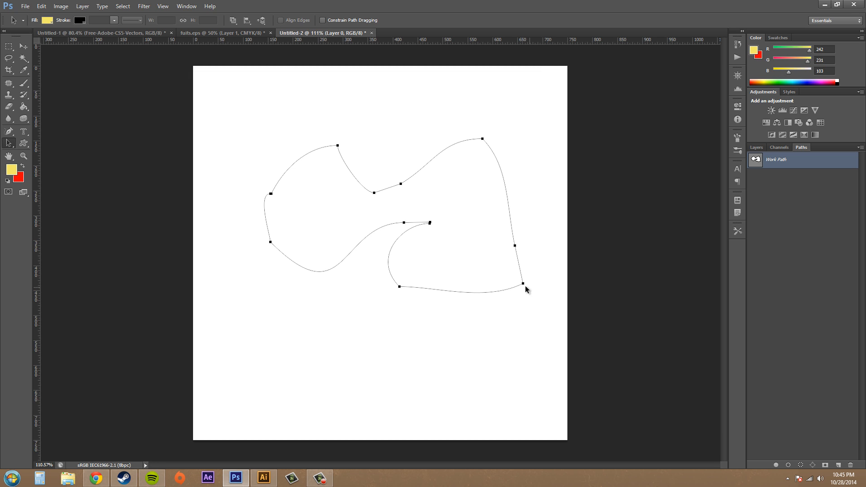
mouse_move(532, 286)
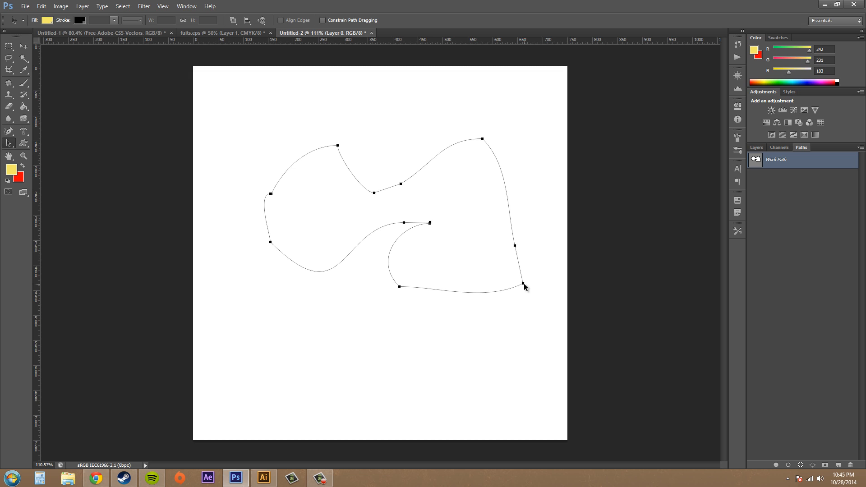
mouse_move(526, 280)
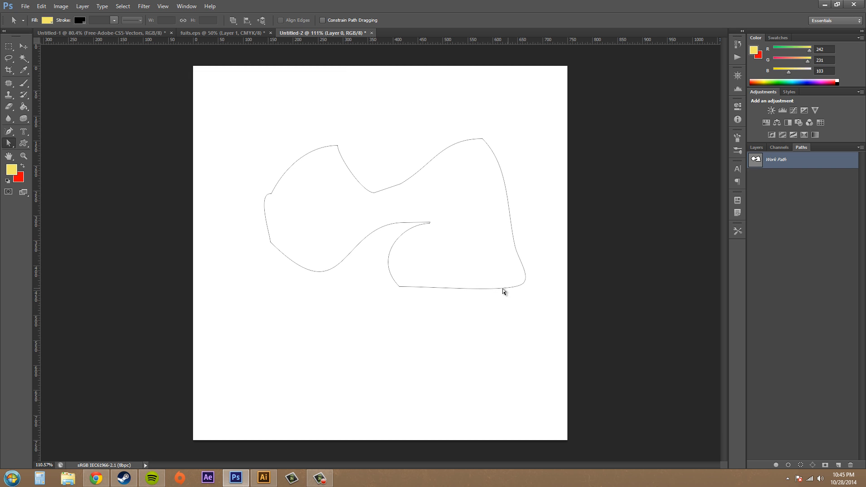
mouse_move(5, 153)
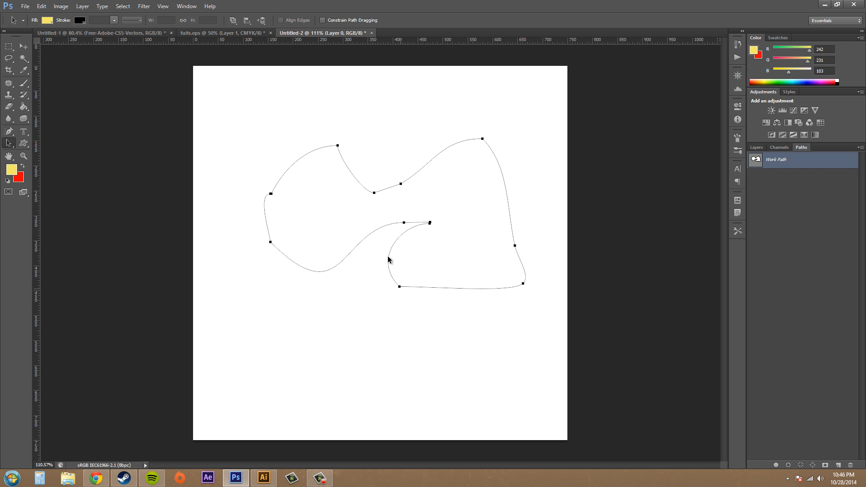
mouse_move(287, 188)
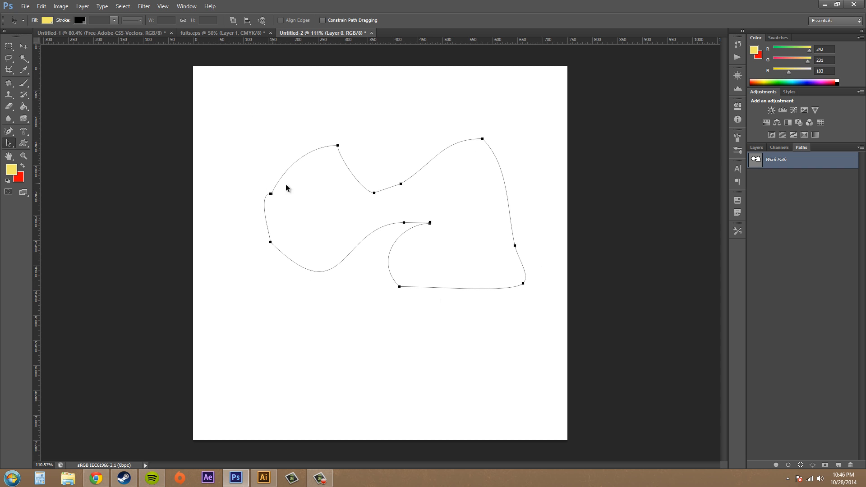
mouse_move(388, 132)
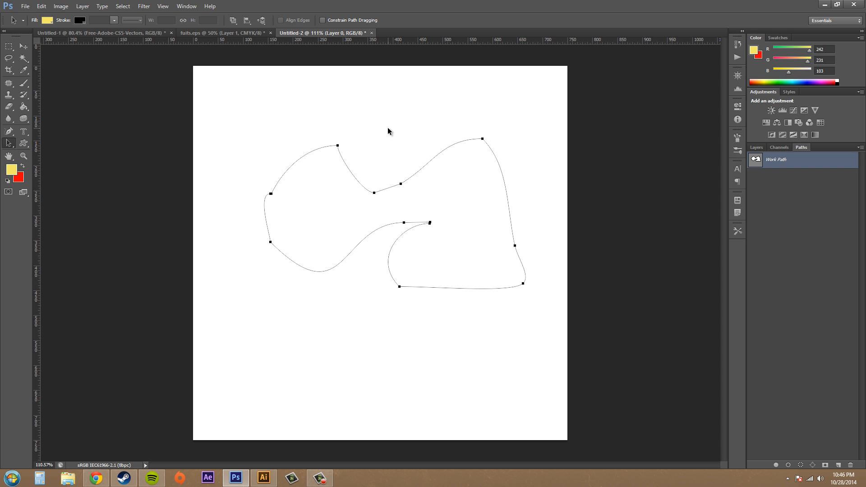
mouse_move(409, 208)
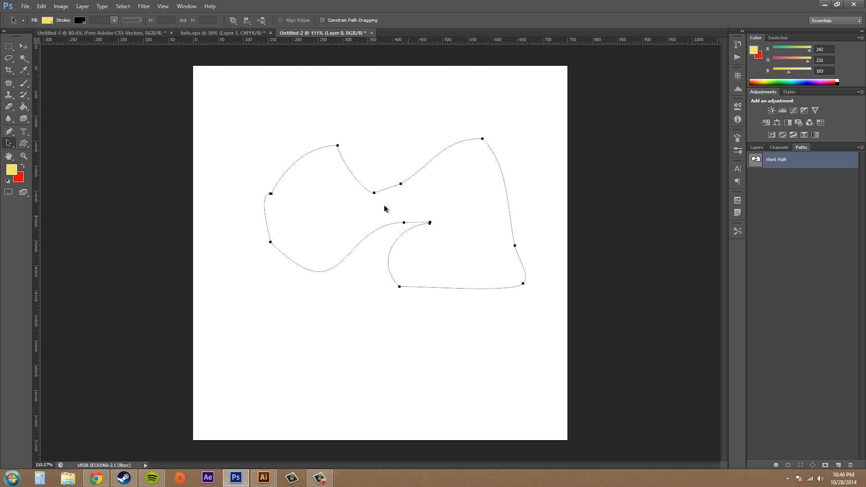
mouse_move(217, 65)
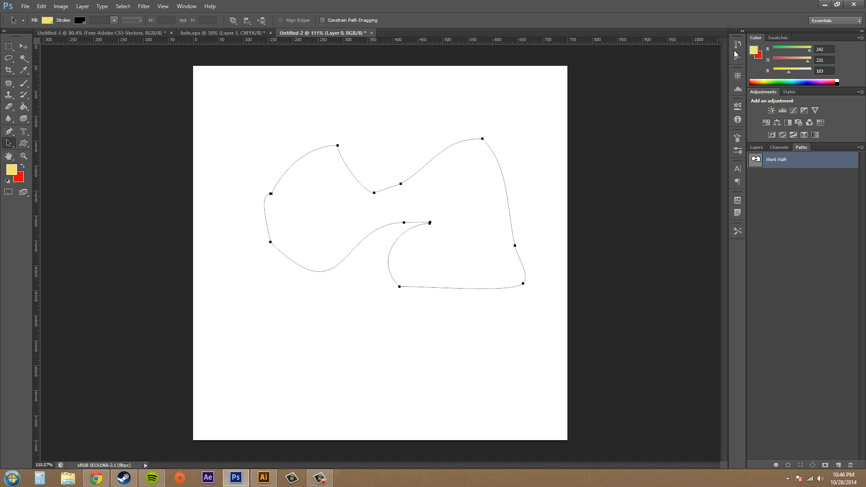
Step: Step back in History to the Make Layer state, clearing the earlier path from the canvas
click(737, 44)
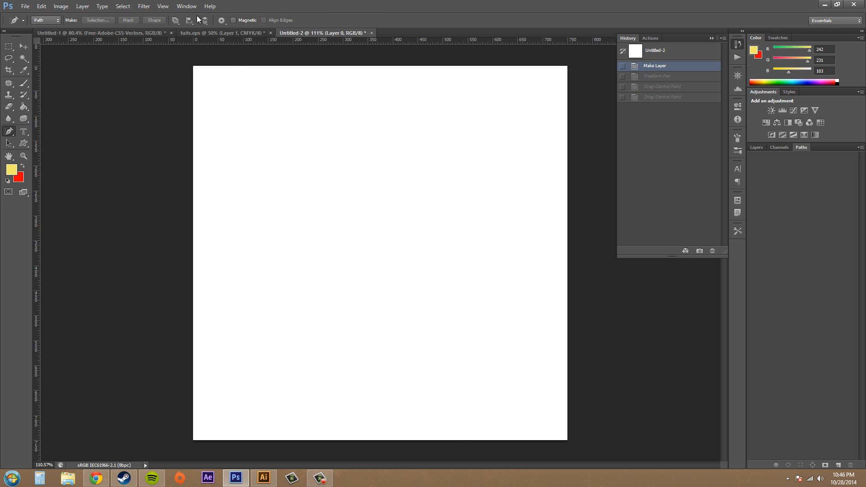
click(221, 21)
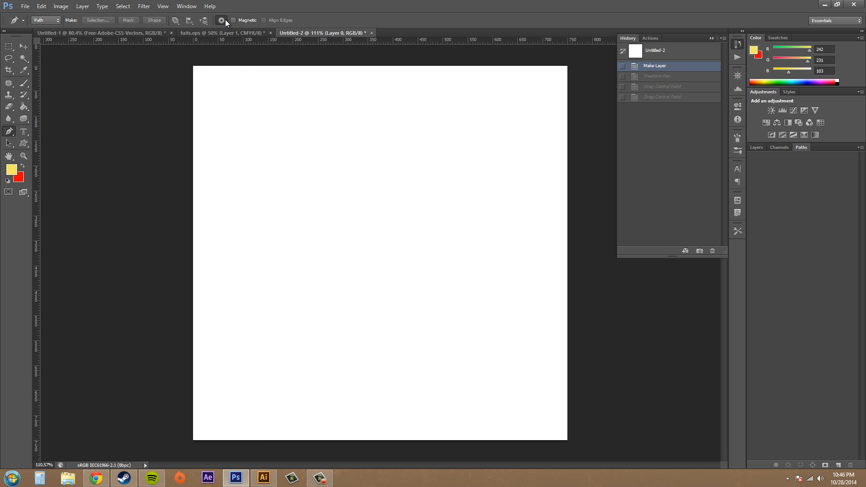
Step: Draw a freehand loop, discard it in History, and draw a new closed loop across the canvas
drag(261, 166, 343, 182)
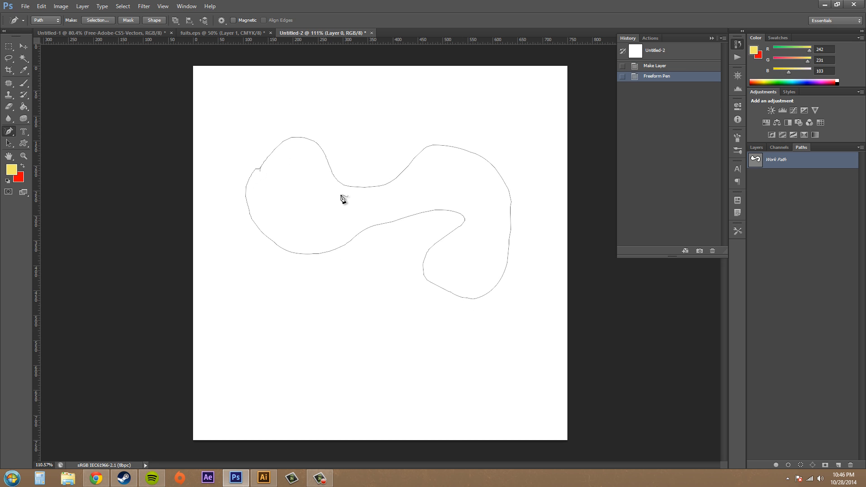
click(655, 65)
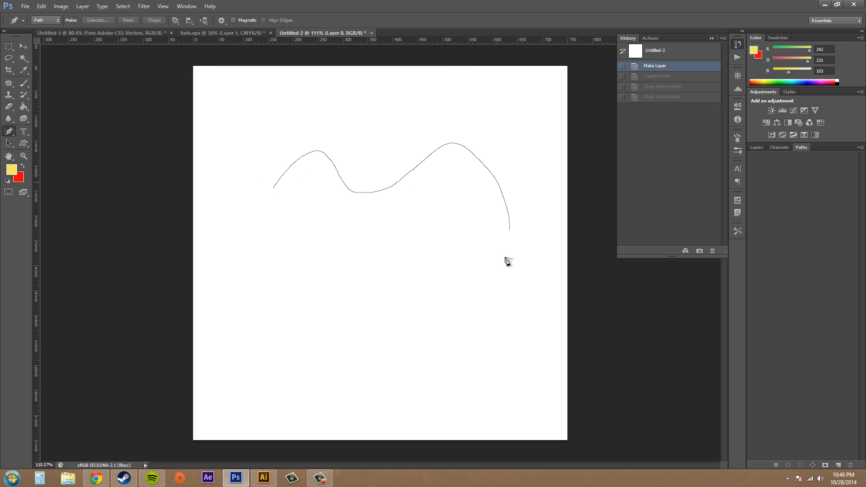
drag(508, 227, 279, 197)
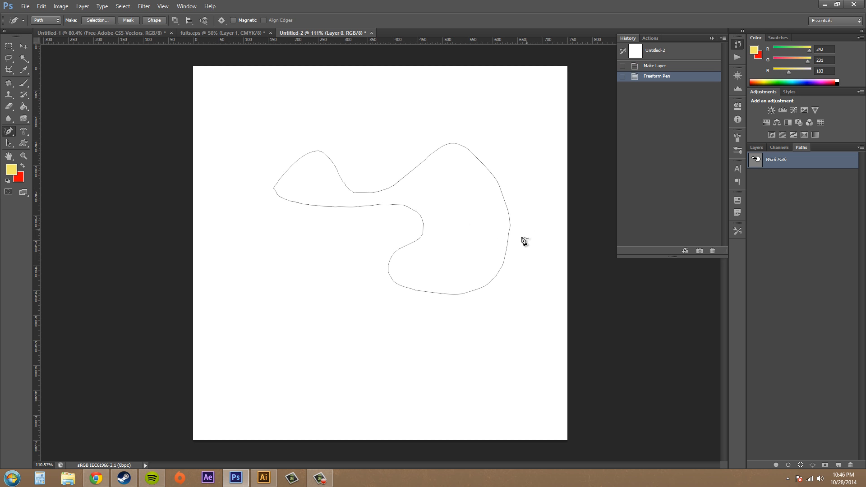
mouse_move(468, 172)
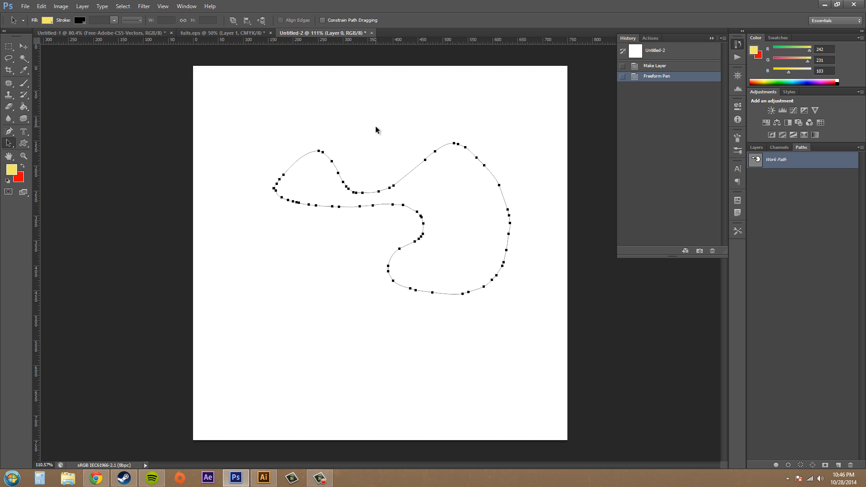
mouse_move(403, 192)
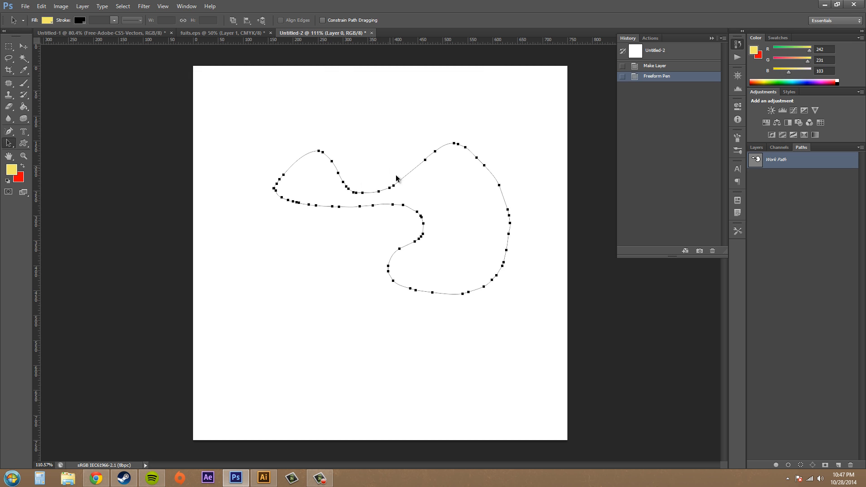
mouse_move(405, 141)
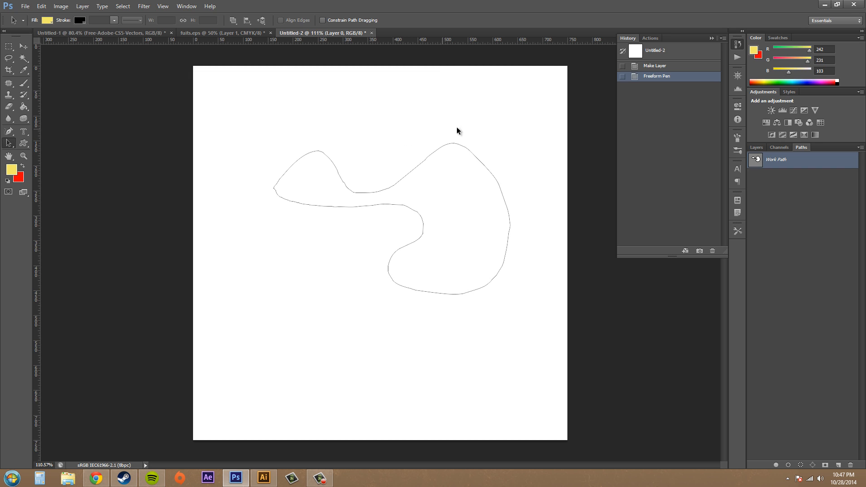
mouse_move(336, 210)
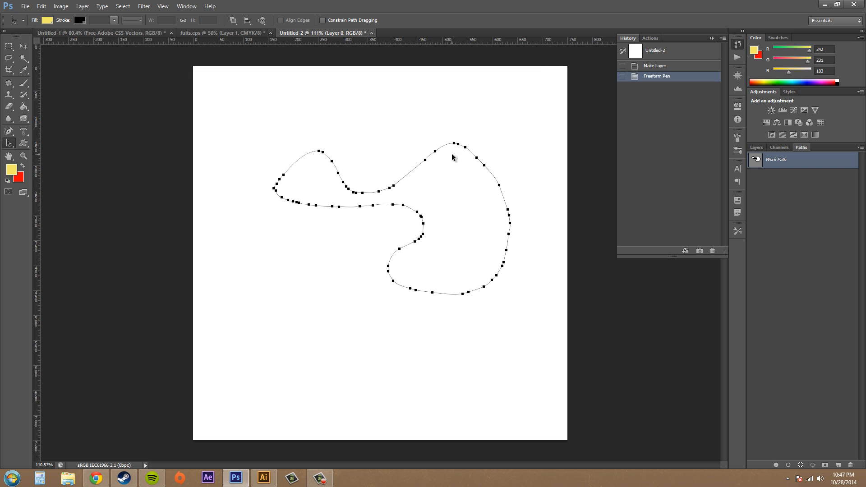
mouse_move(463, 164)
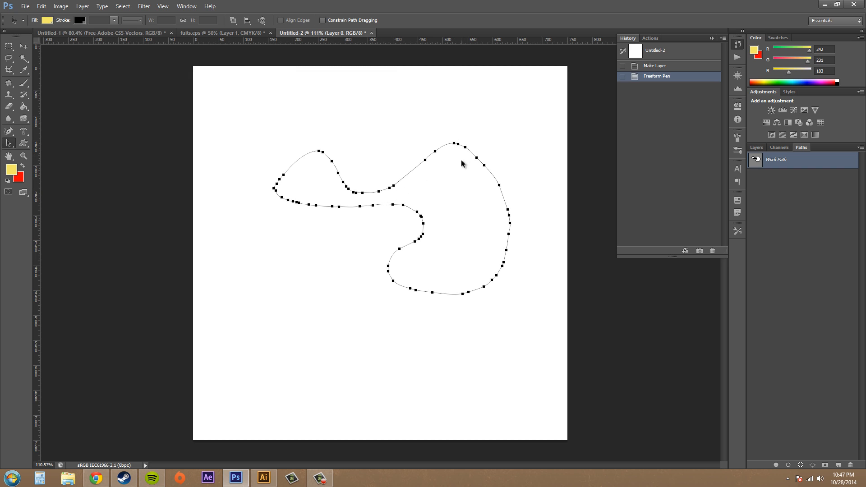
mouse_move(517, 260)
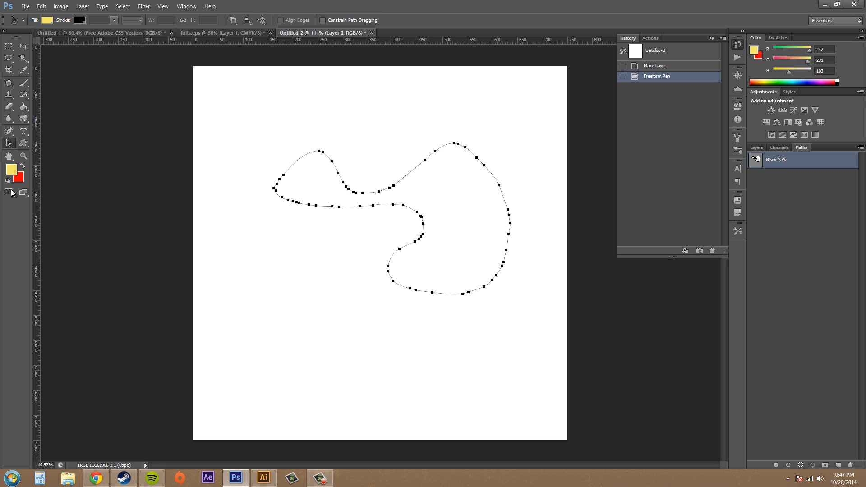
mouse_move(349, 200)
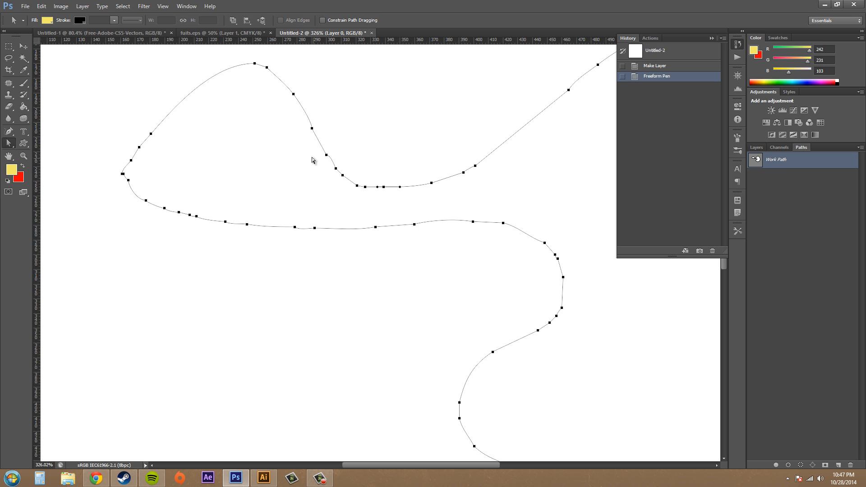
mouse_move(372, 141)
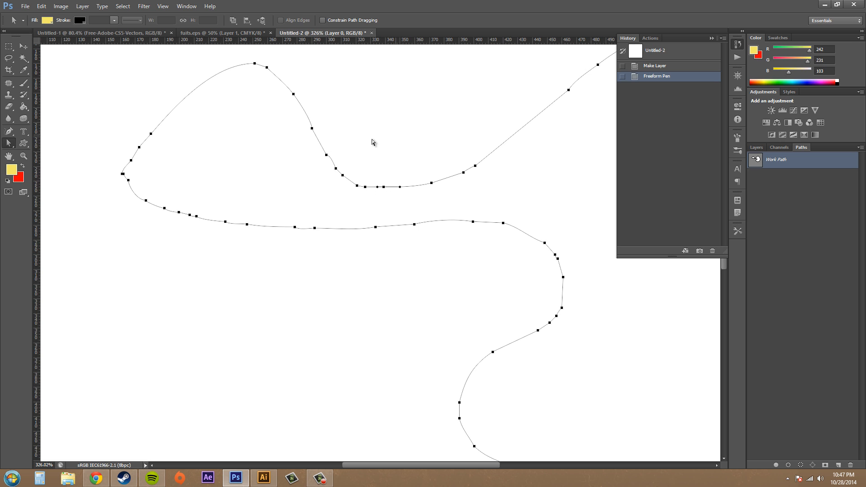
Step: Drag several anchor points in the loop's inner dip to reshape and even out that curve
drag(371, 142, 394, 178)
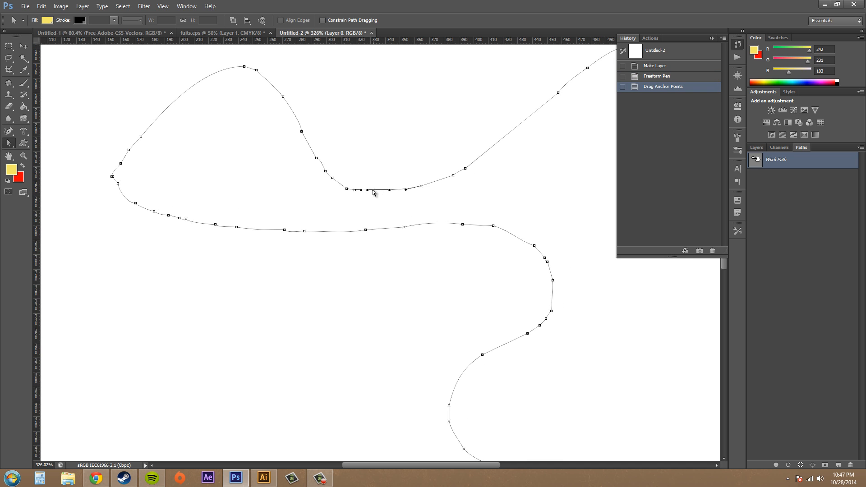
drag(367, 190, 387, 171)
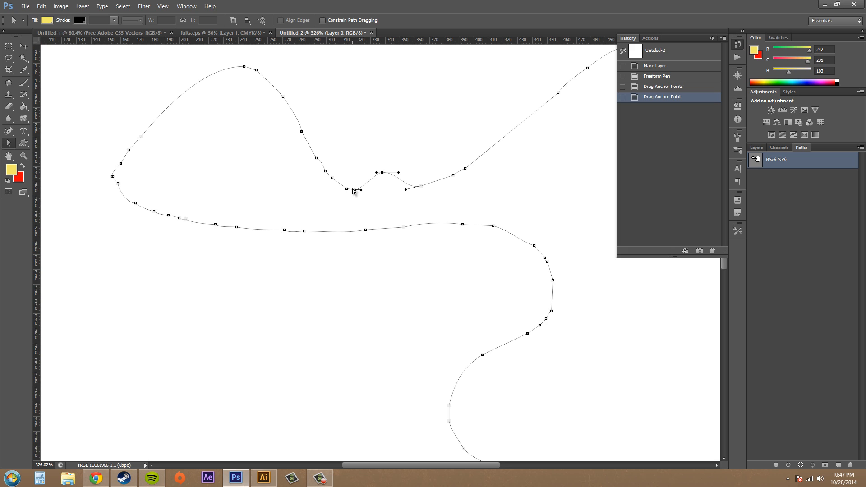
drag(358, 190, 353, 192)
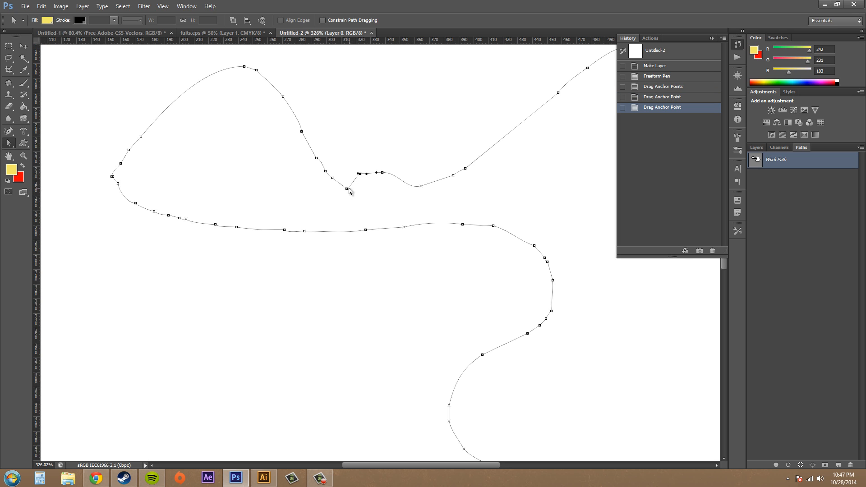
drag(349, 190, 349, 200)
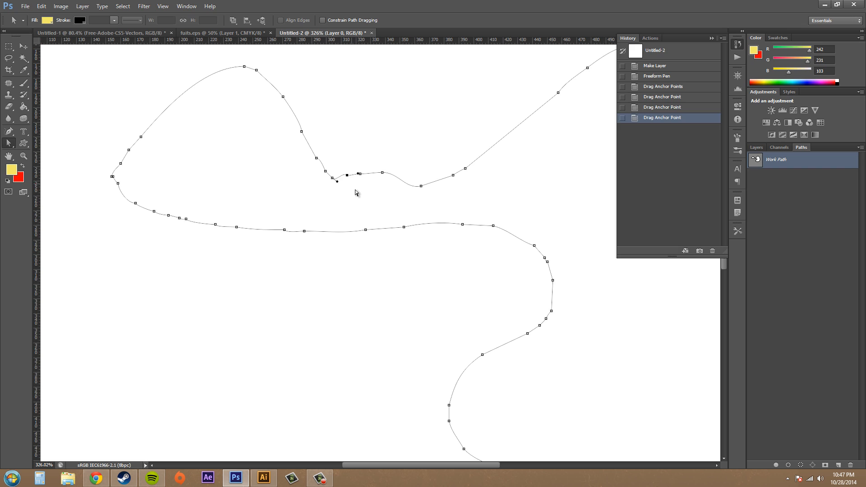
mouse_move(79, 174)
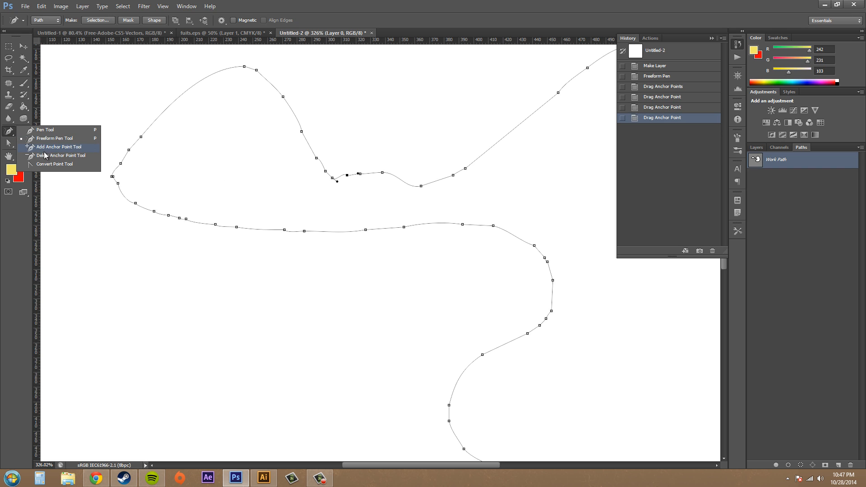
Step: Delete two surplus anchor points in the dip and drag a curve handle to smooth it
click(65, 155)
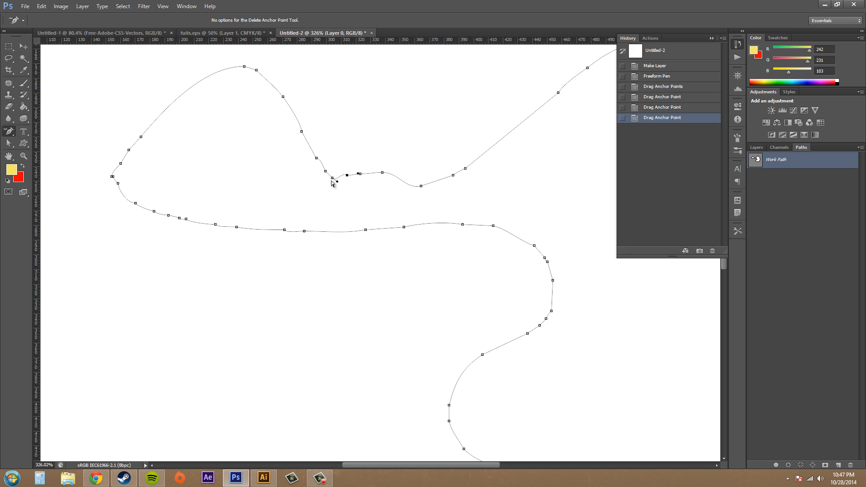
click(344, 179)
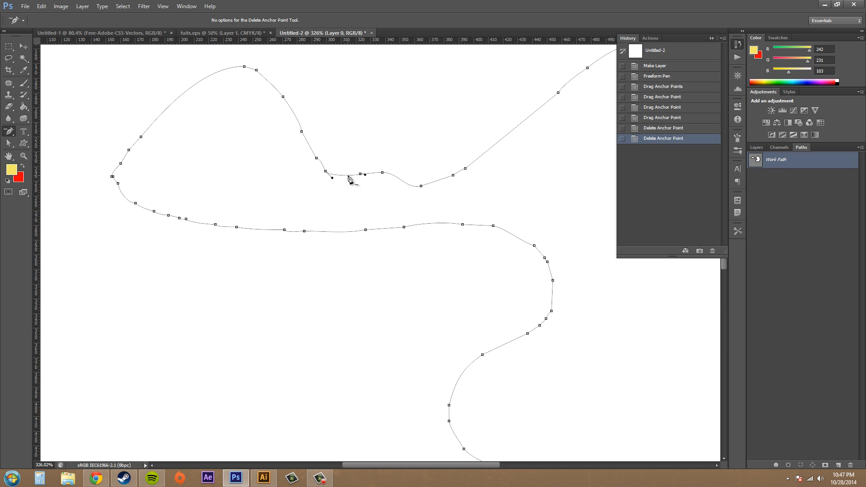
click(381, 175)
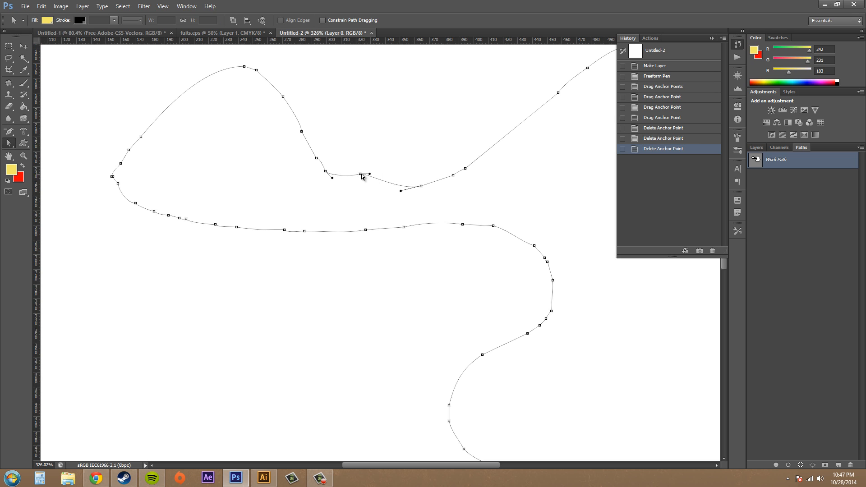
drag(362, 175, 369, 161)
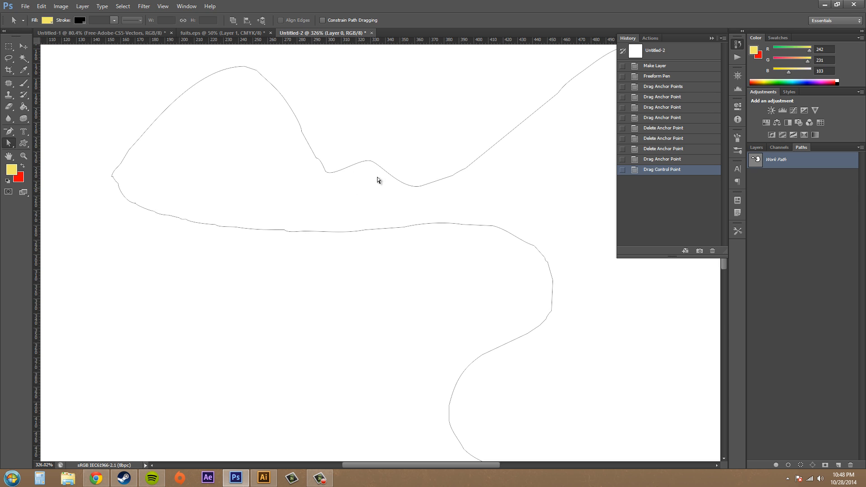
mouse_move(425, 192)
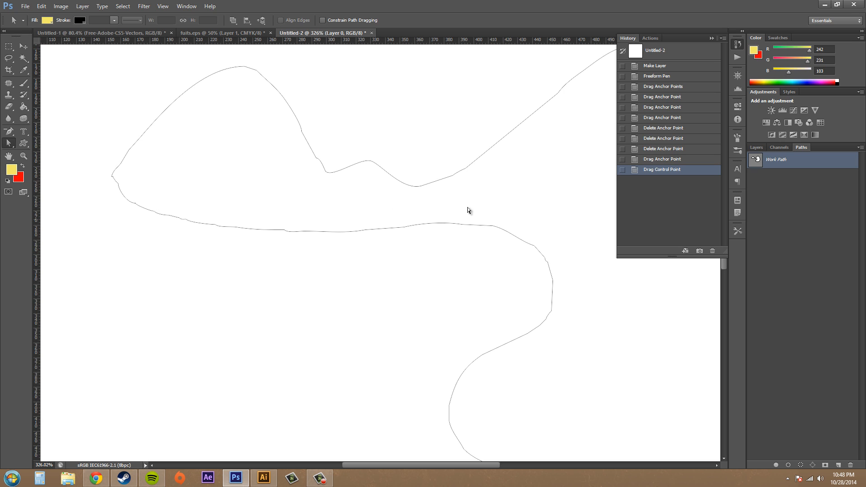
mouse_move(432, 270)
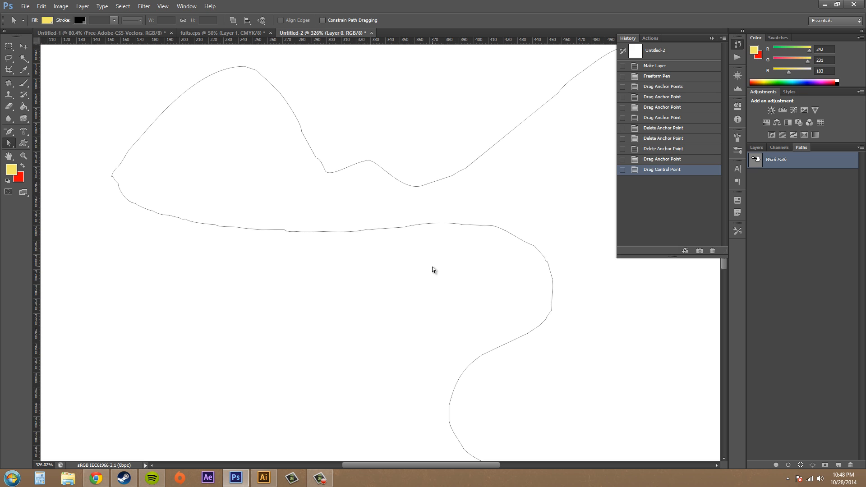
mouse_move(365, 325)
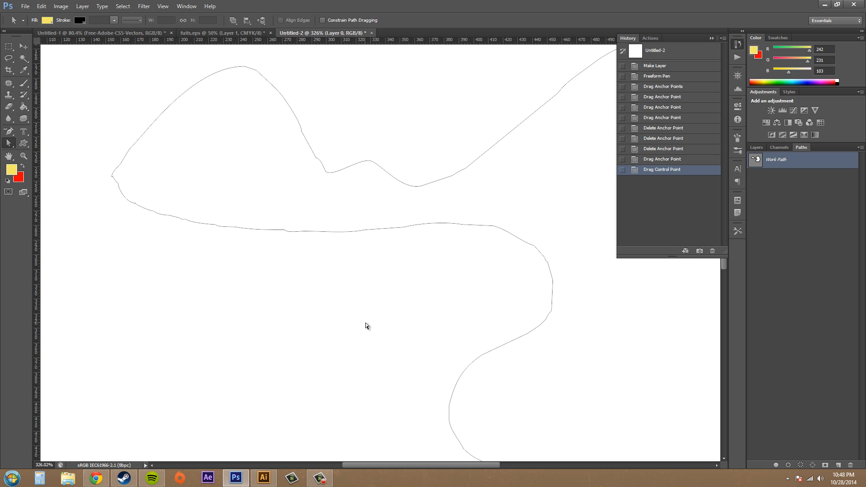
mouse_move(4, 137)
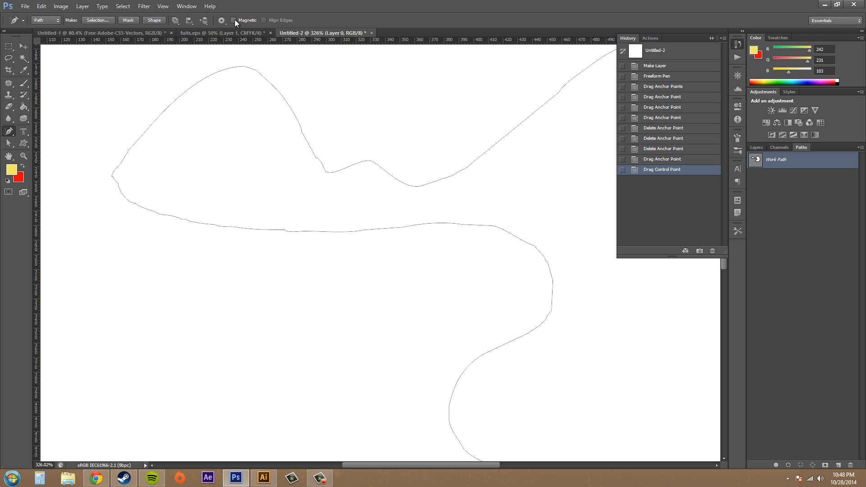
mouse_move(234, 21)
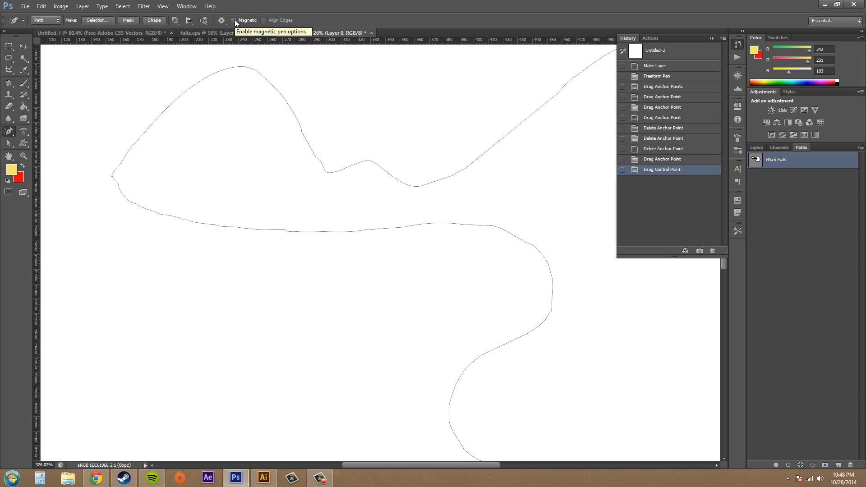
Step: Toggle the Magnetic option in the Freeform Pen's options bar
click(323, 32)
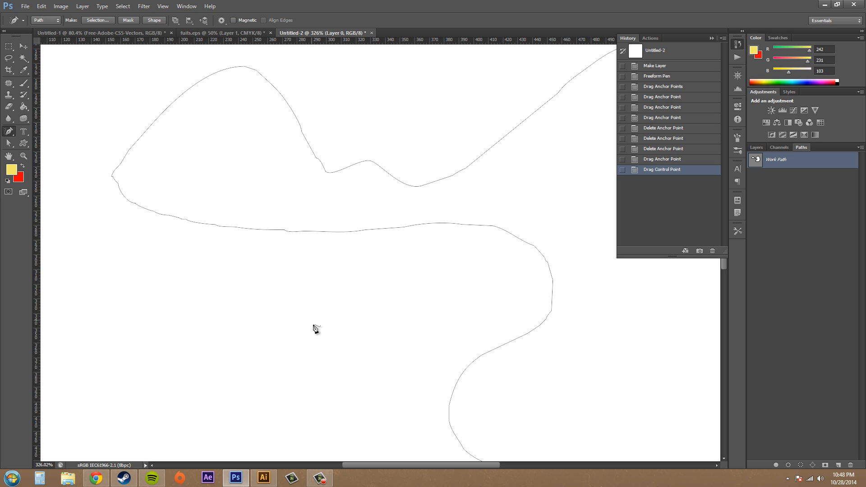
mouse_move(348, 335)
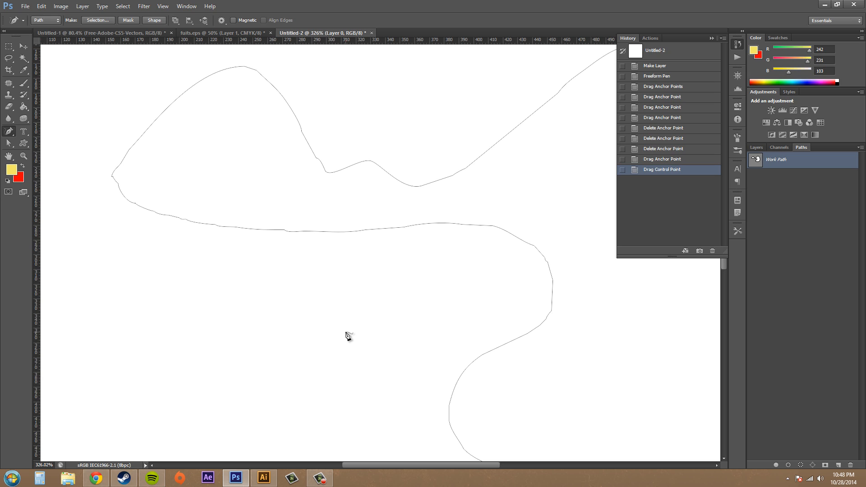